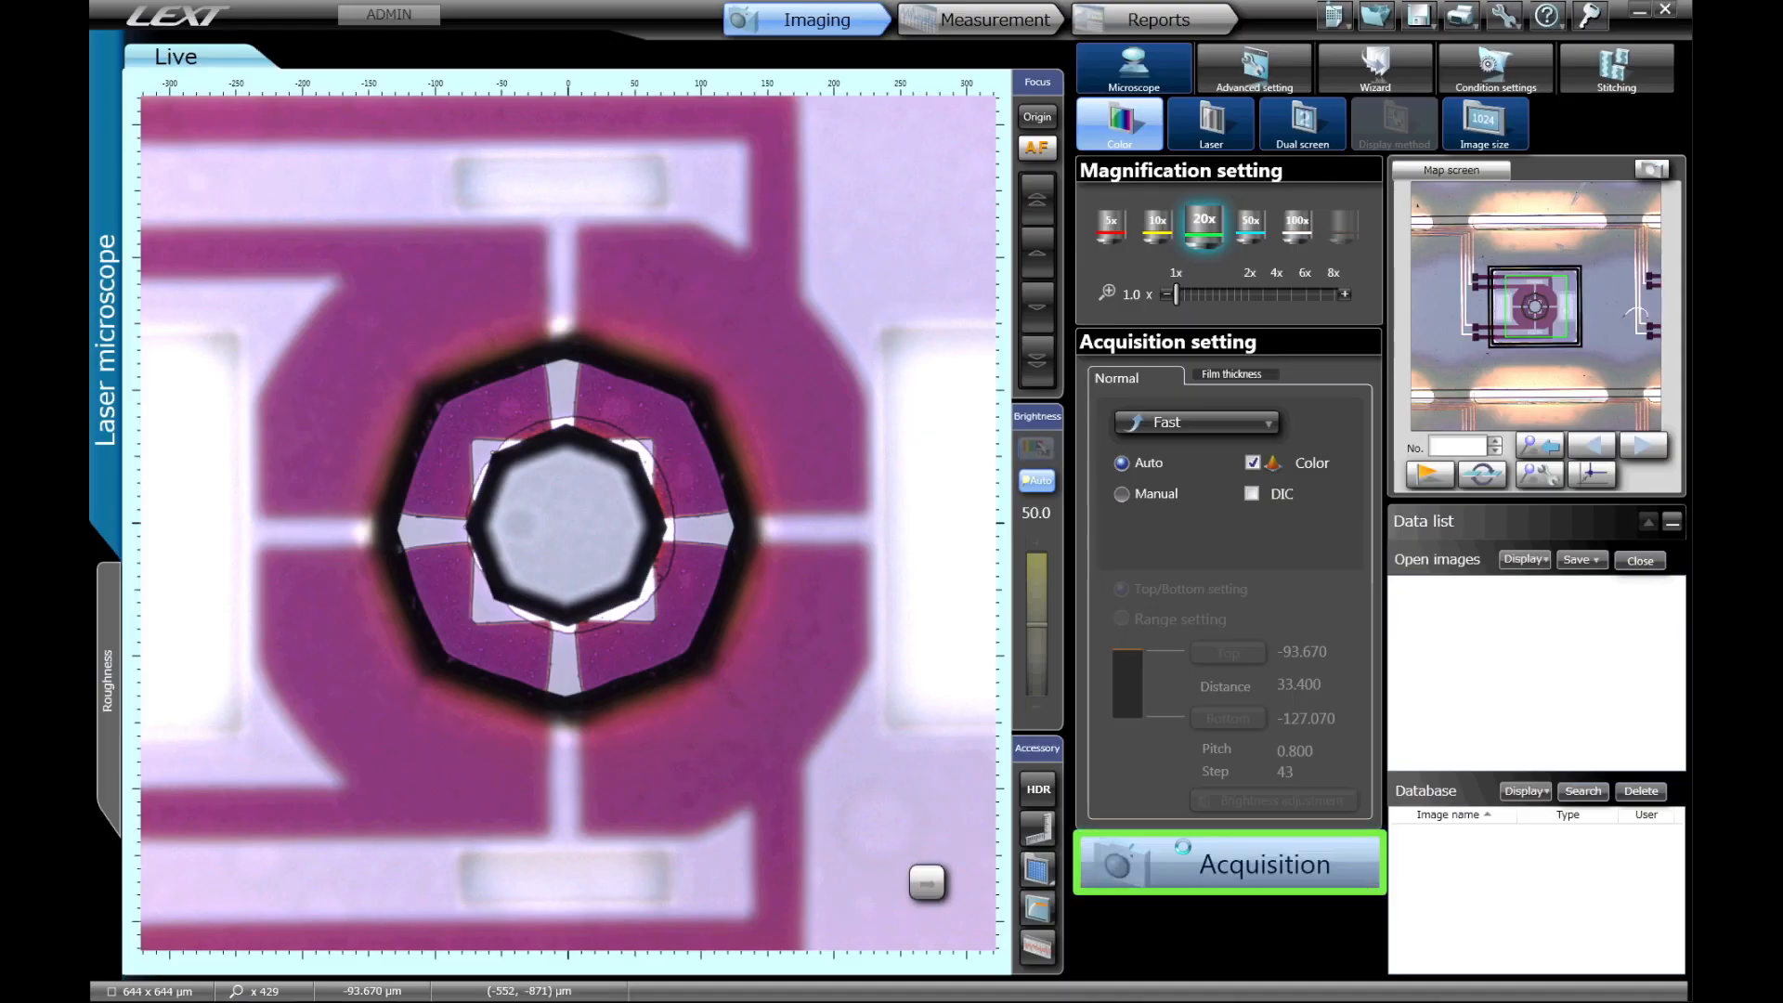
# Acquire a 20x scan of the octagonal structure and show it as a 3D height display
pyautogui.click(1228, 863)
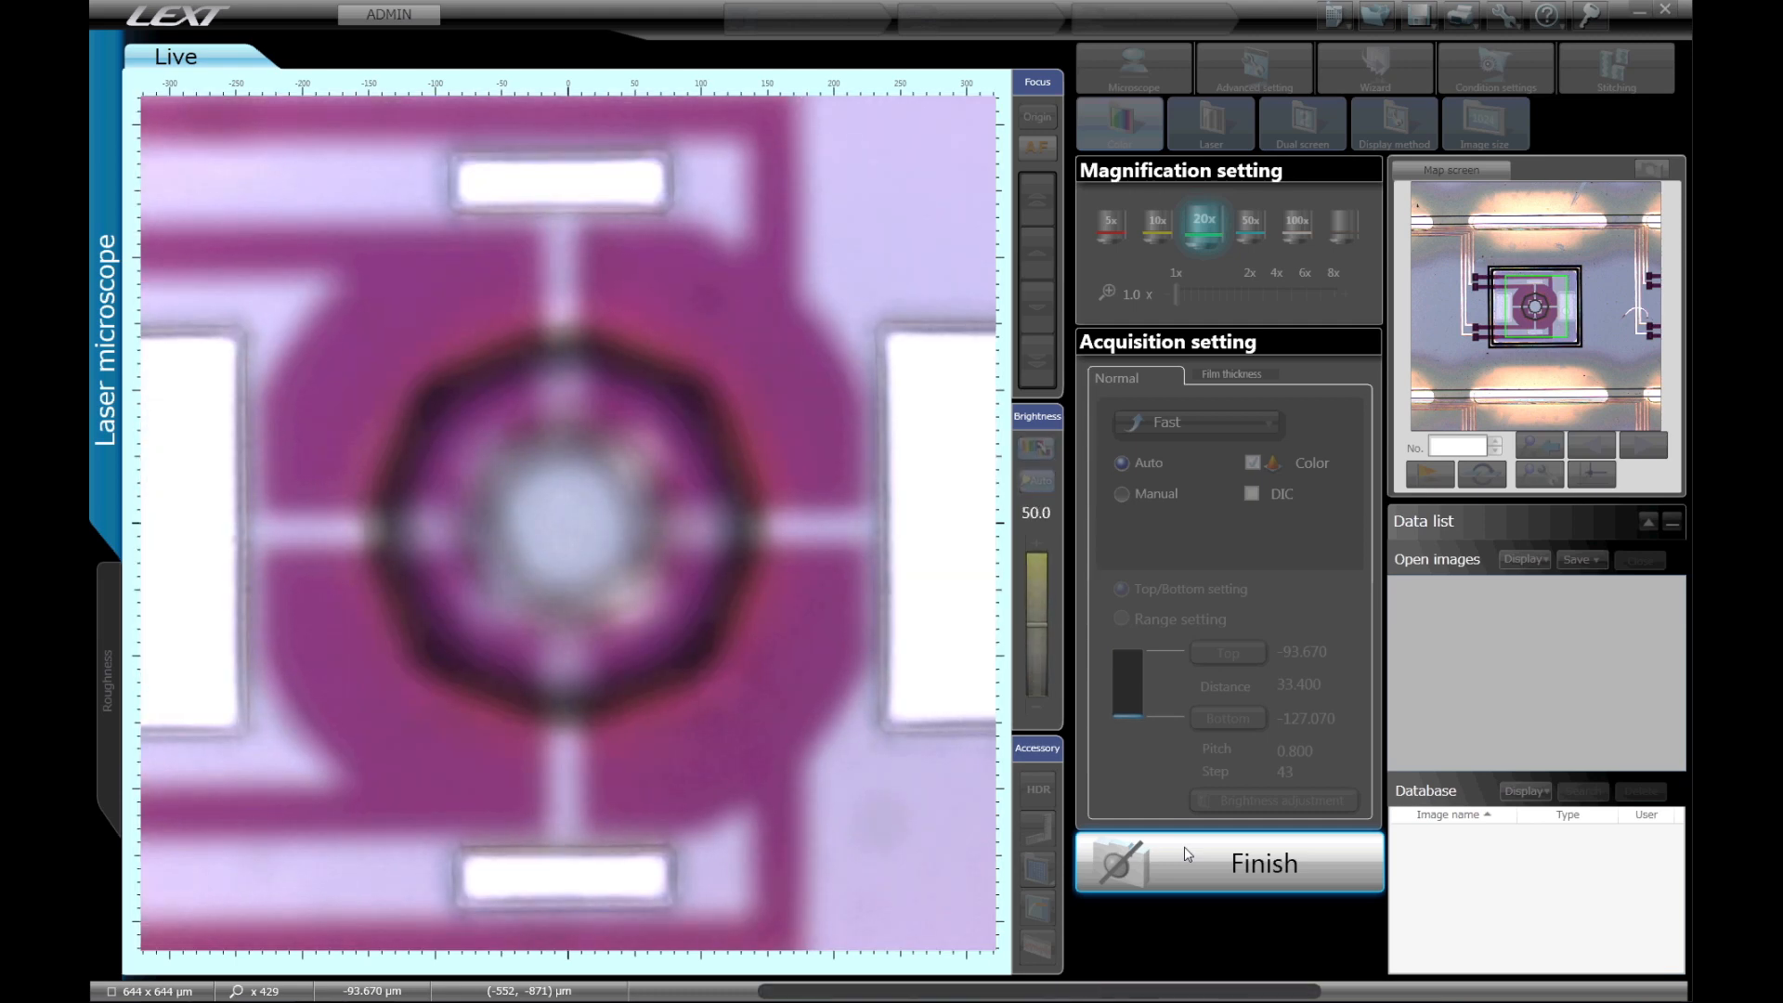
pyautogui.click(1229, 863)
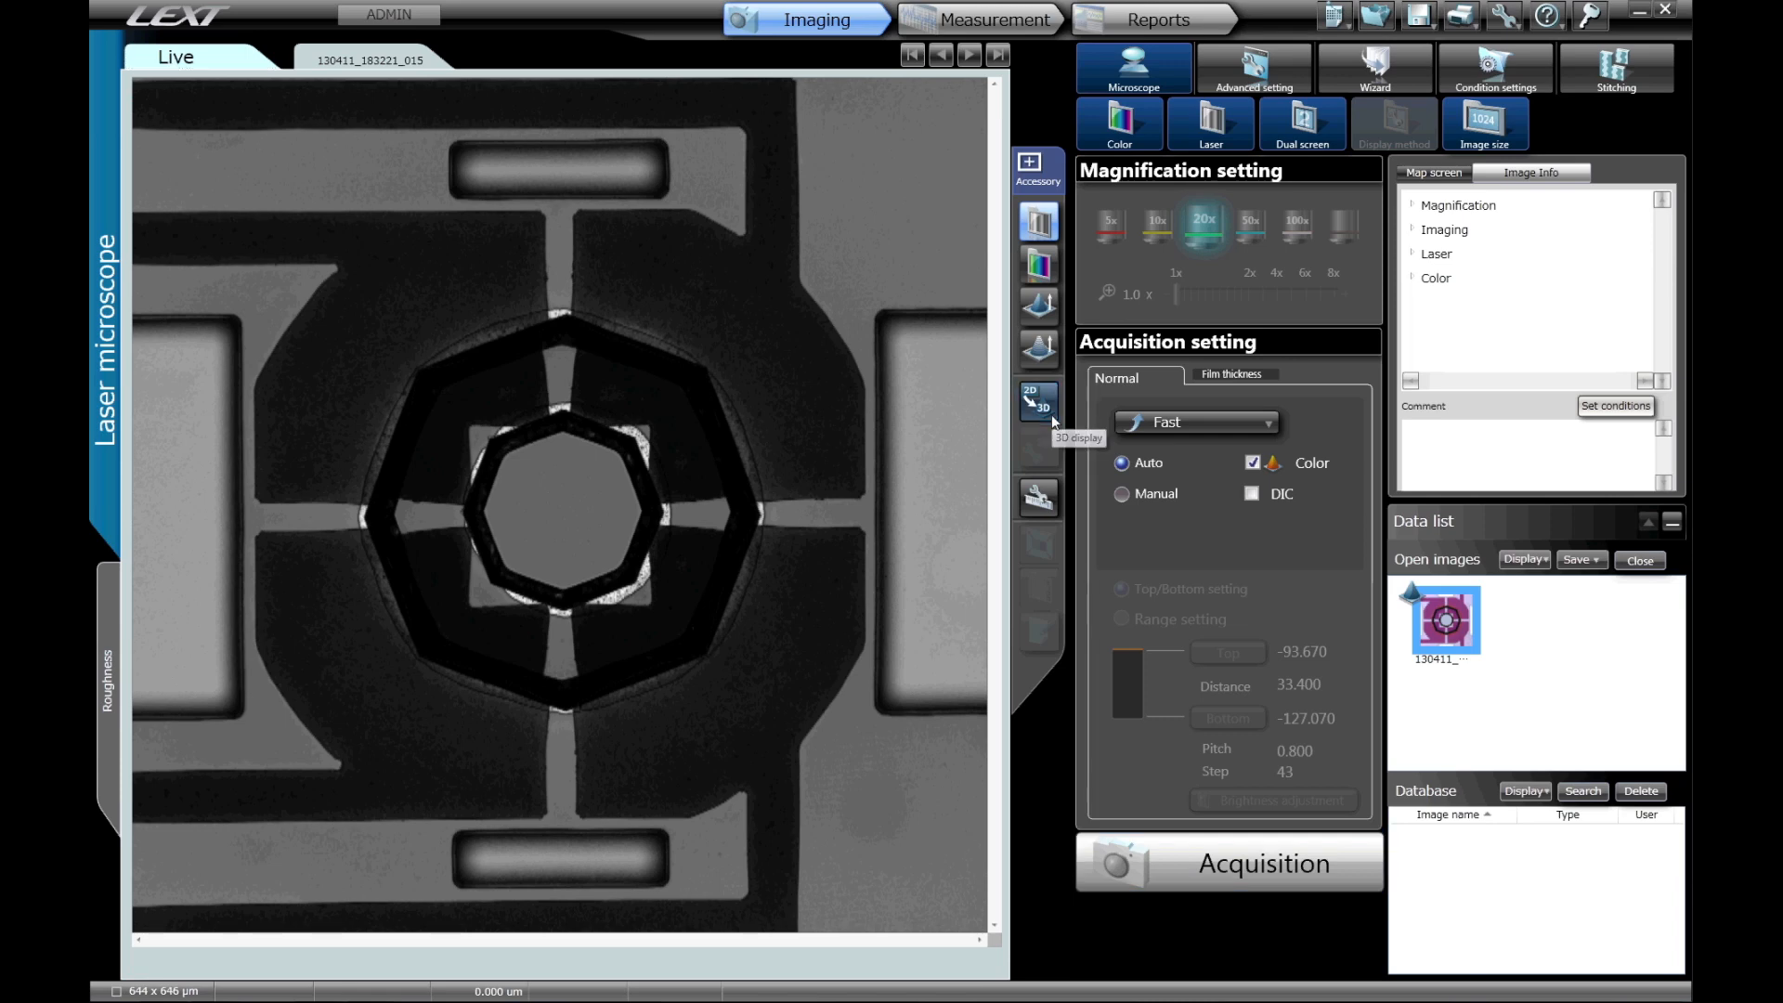
pyautogui.click(1038, 403)
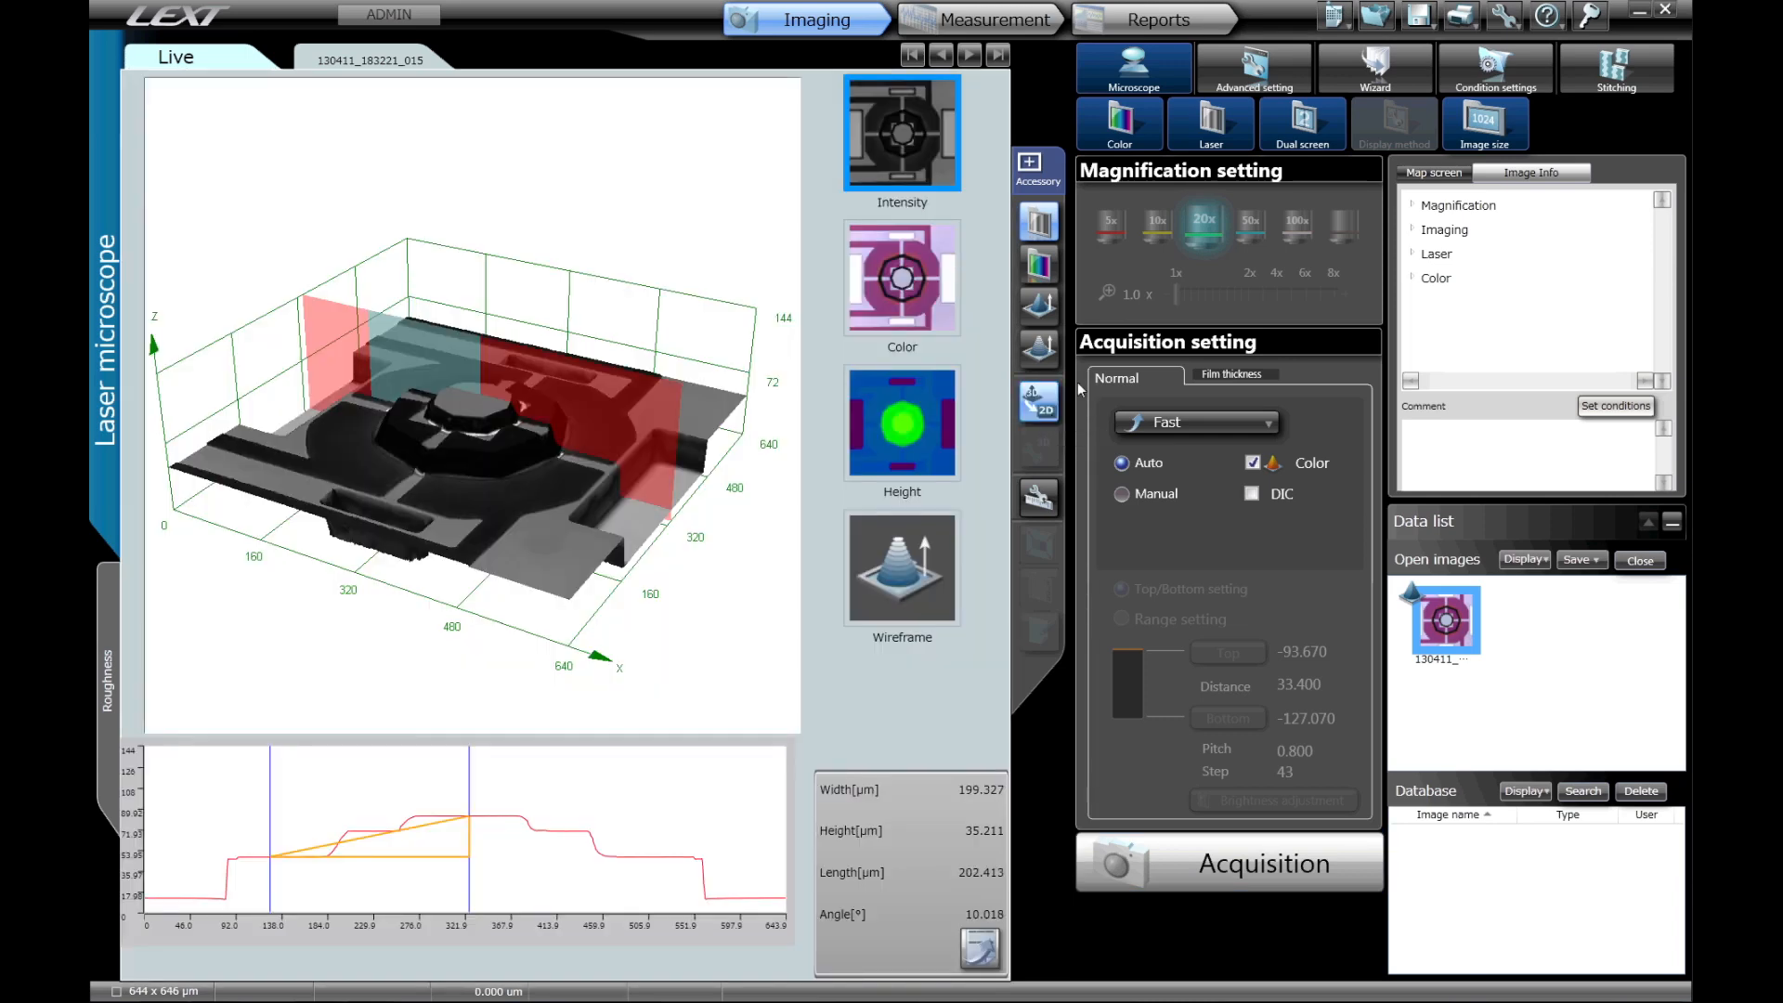